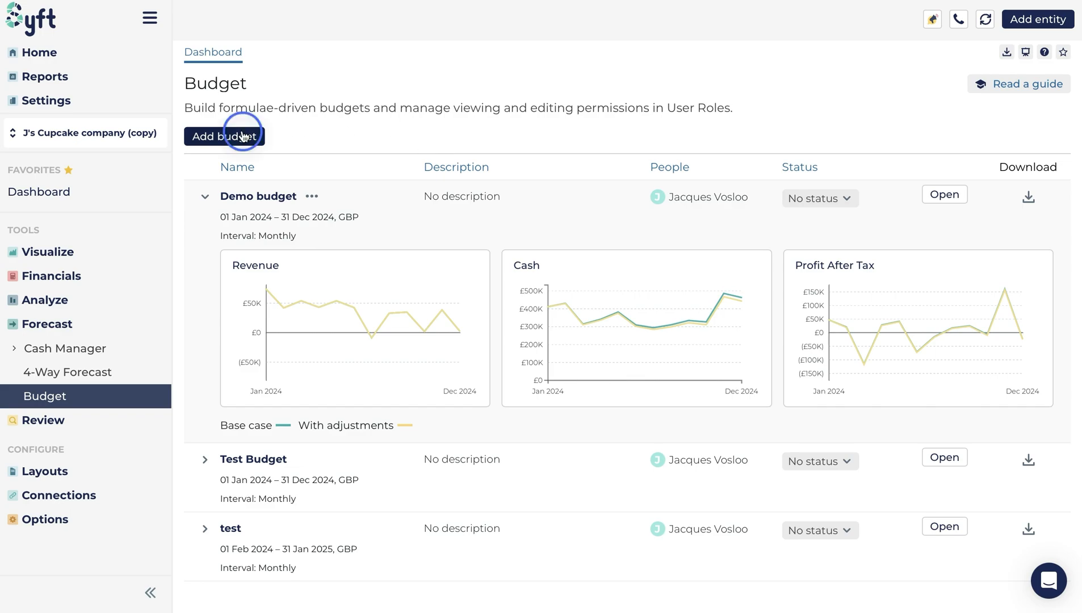
Step: Add a budget named 'Test', monthly from Feb 2024 to Jan 2025
left_click(224, 136)
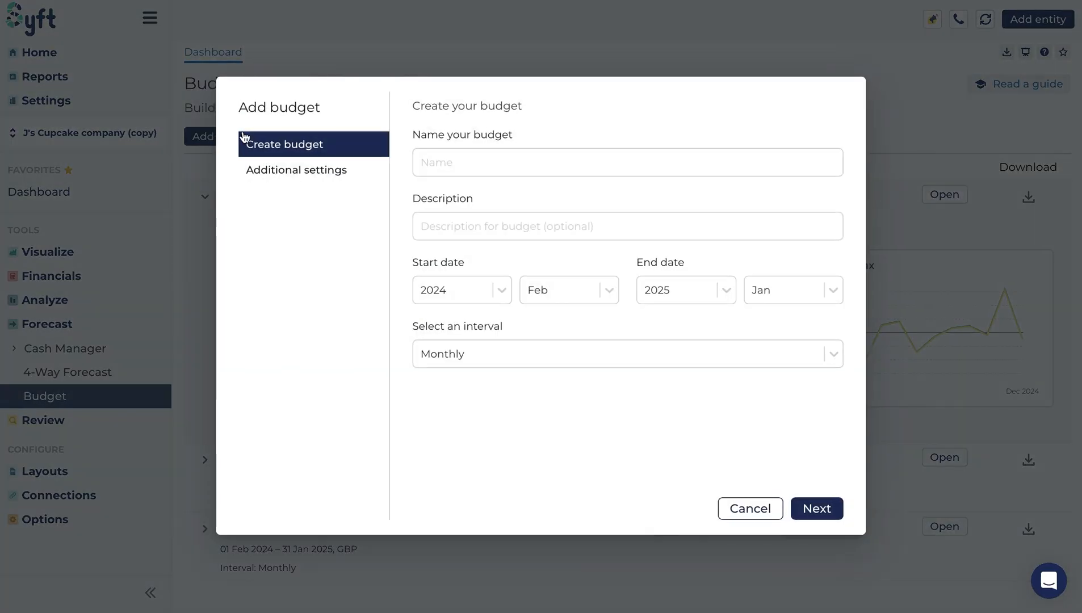
type("T")
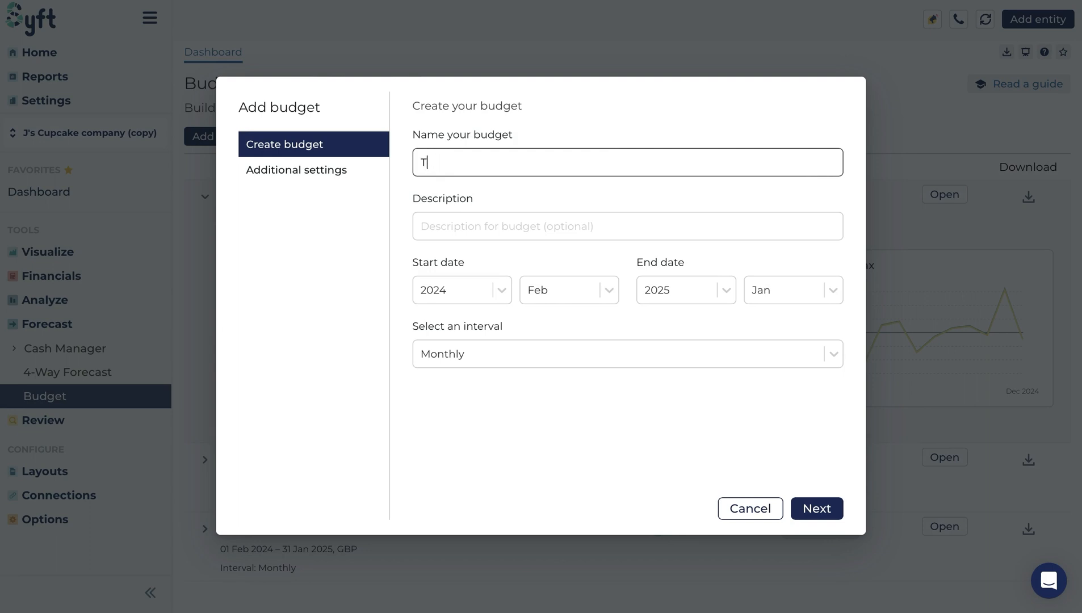
type("est")
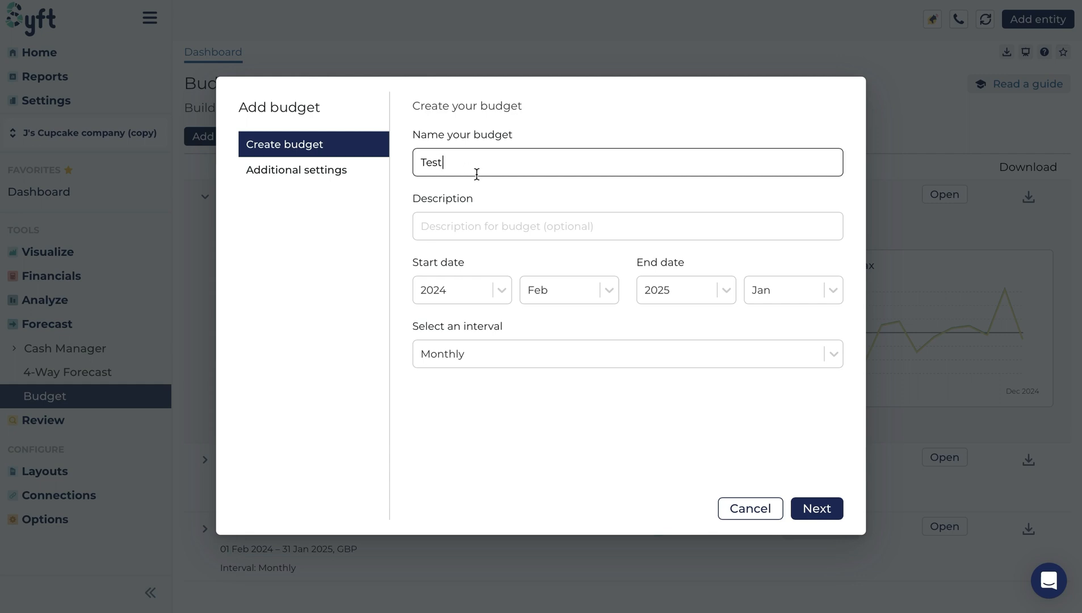
mouse_move(519, 214)
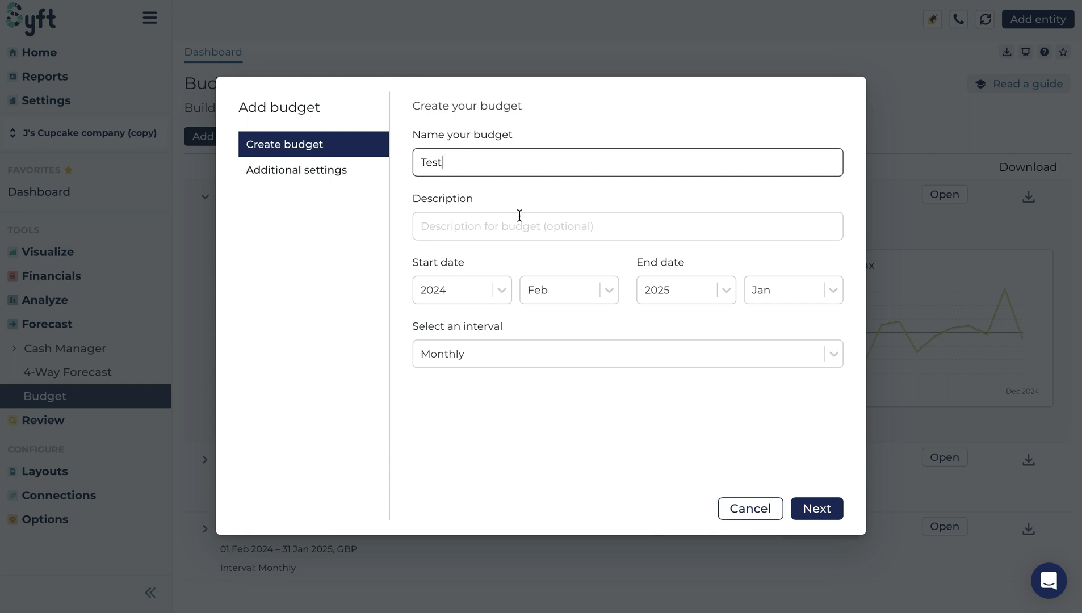
mouse_move(540, 310)
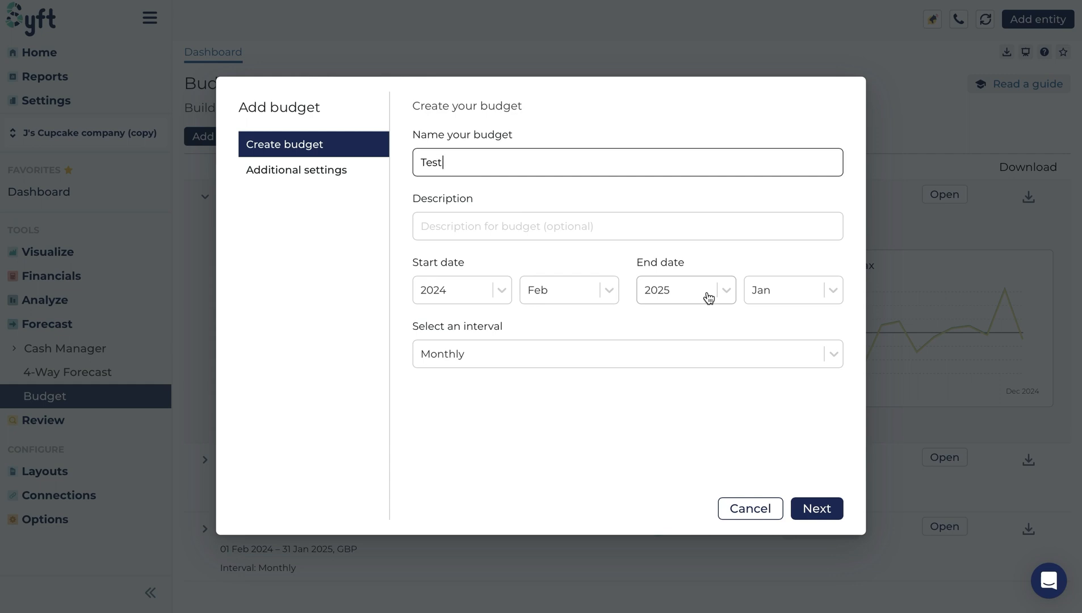
mouse_move(674, 307)
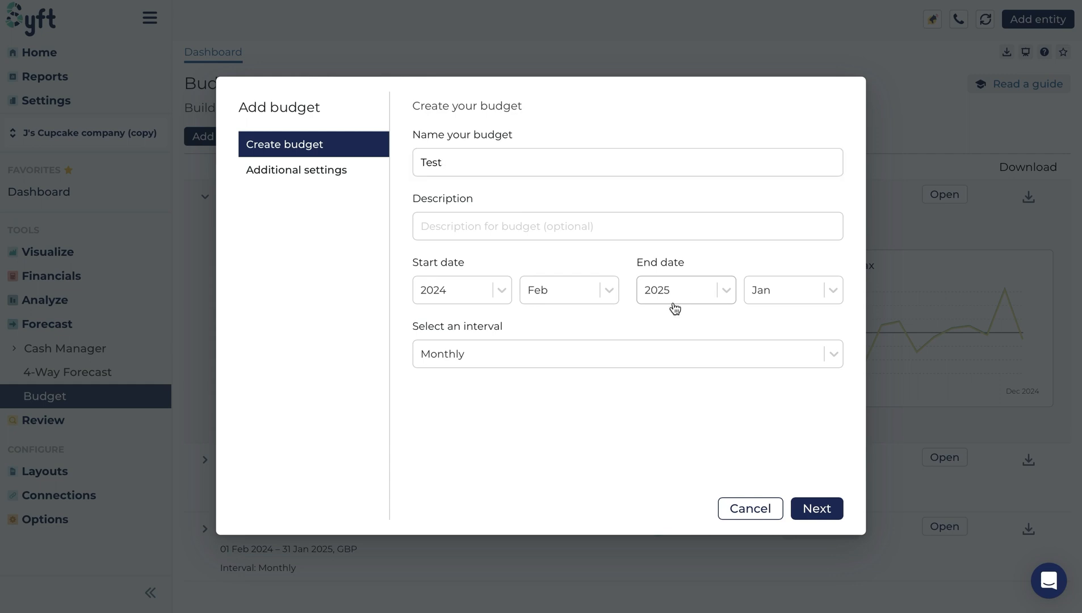
left_click(627, 354)
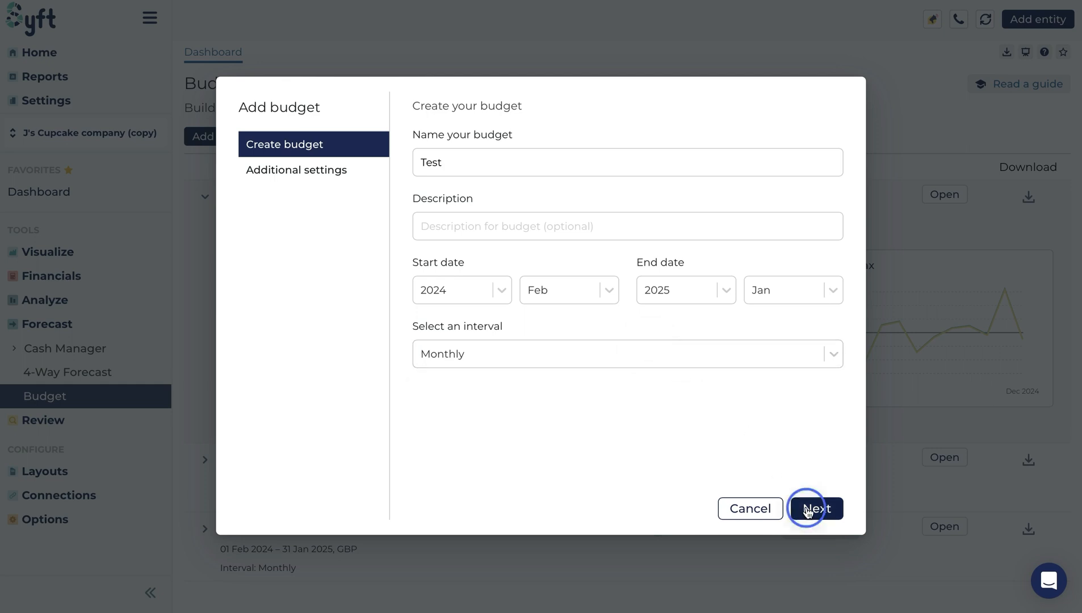
Step: Create the Test budget using last period's data through Jan 2024
left_click(814, 508)
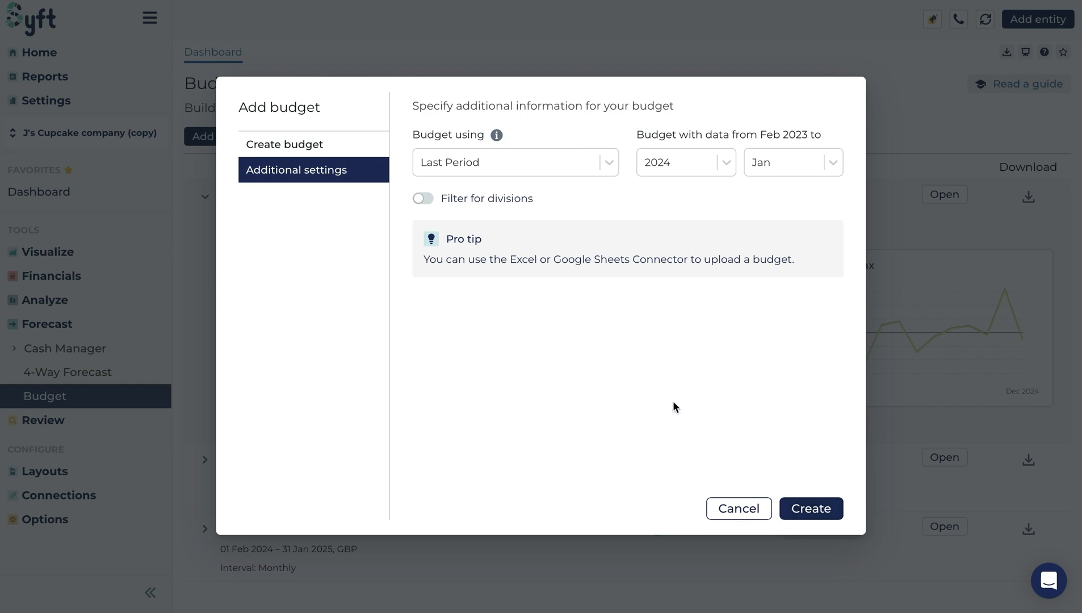
mouse_move(548, 189)
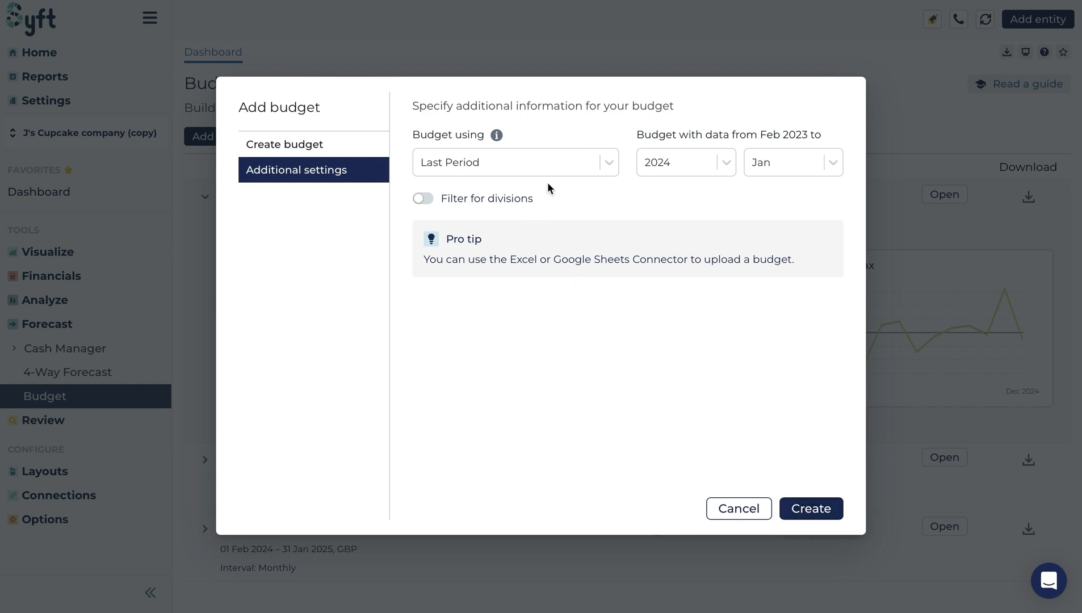
mouse_move(496, 135)
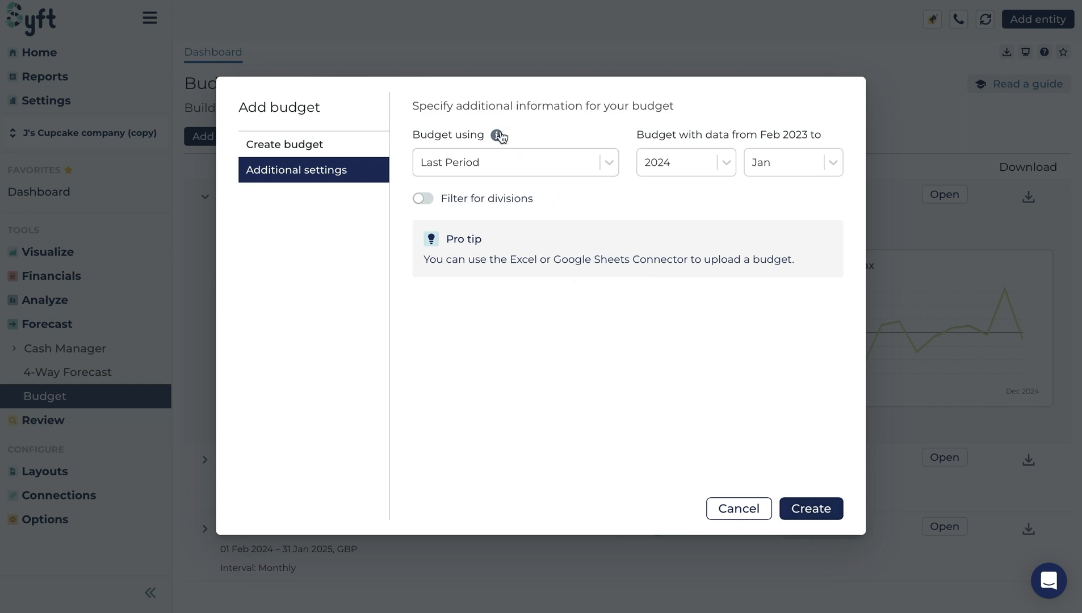
mouse_move(511, 74)
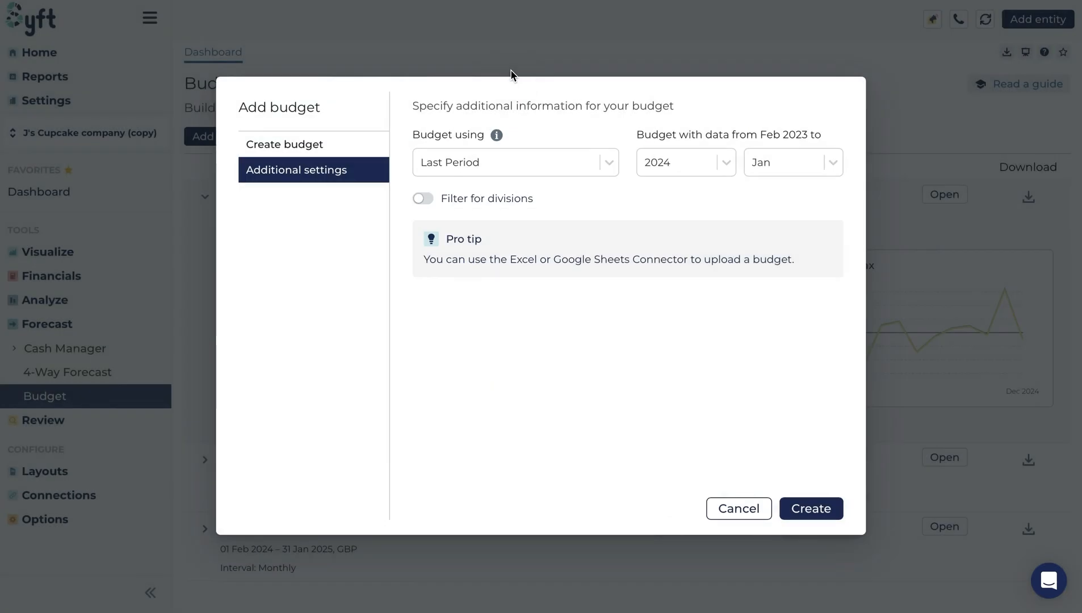
mouse_move(576, 133)
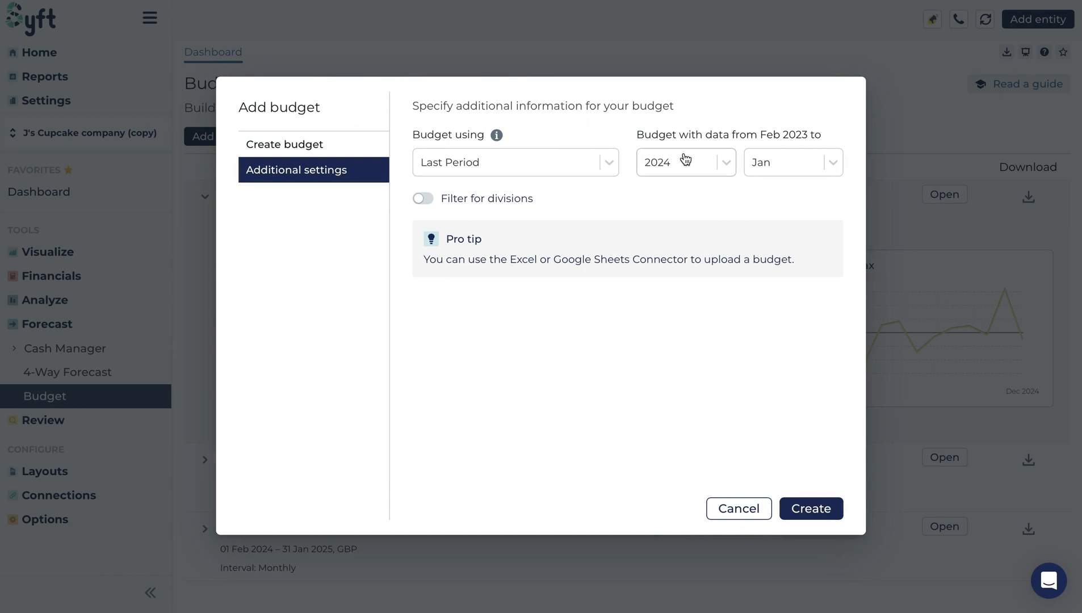
mouse_move(582, 197)
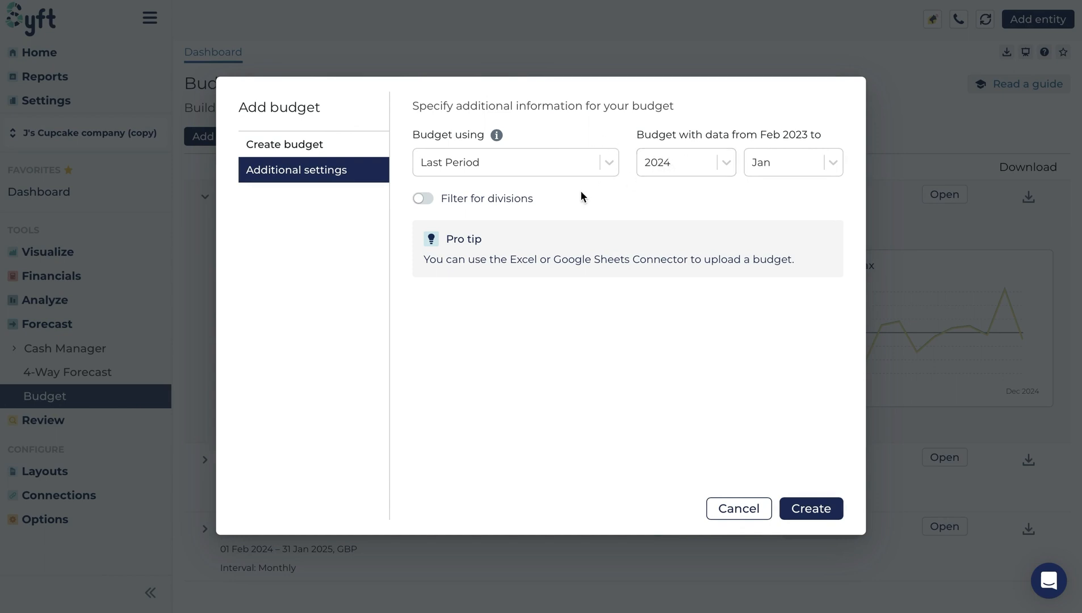
mouse_move(479, 202)
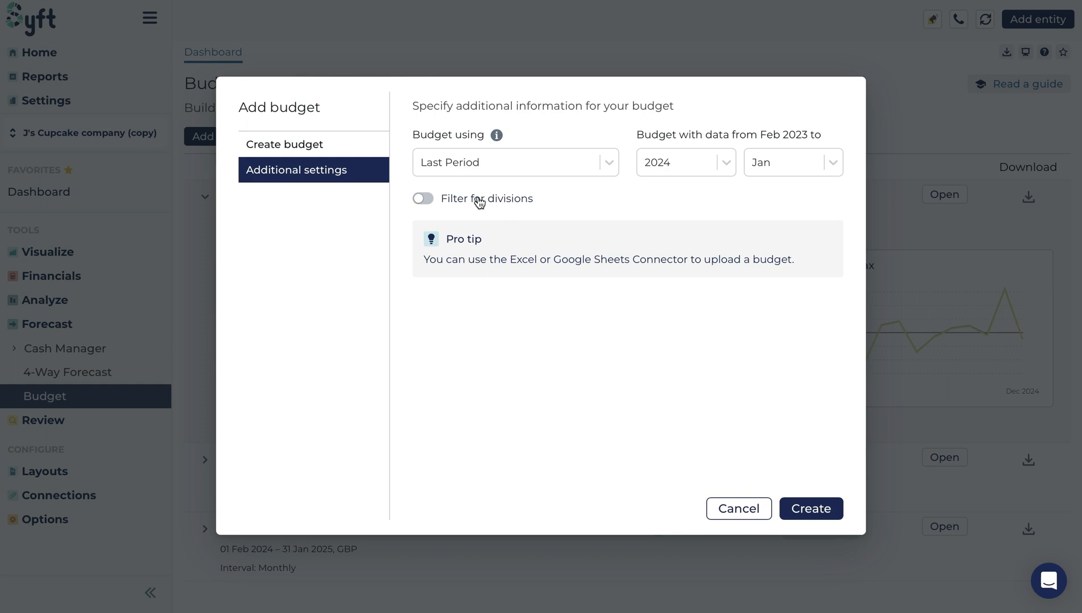
mouse_move(810, 508)
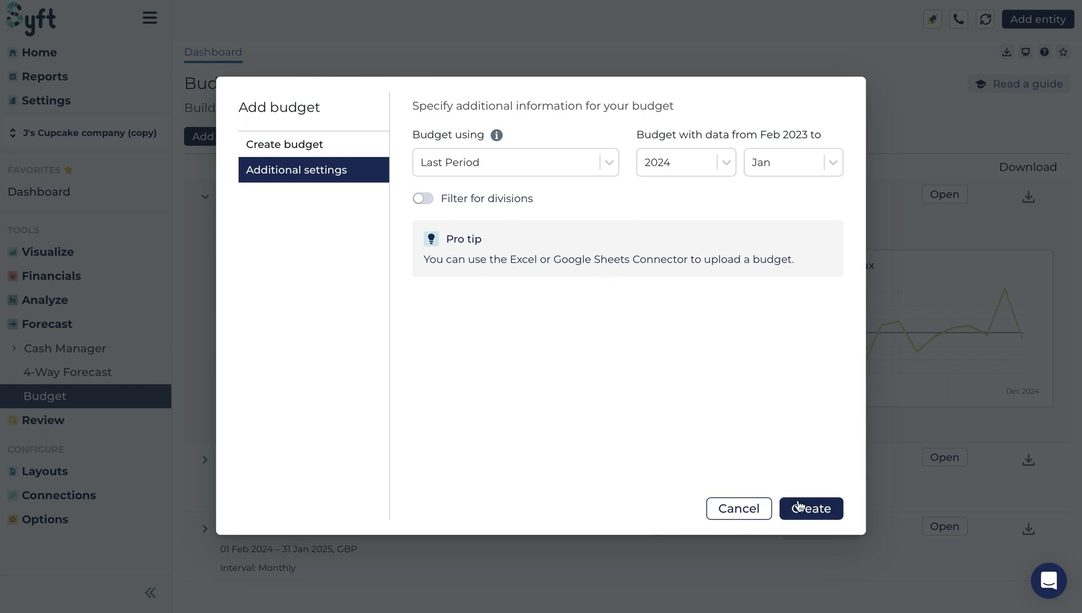
left_click(809, 509)
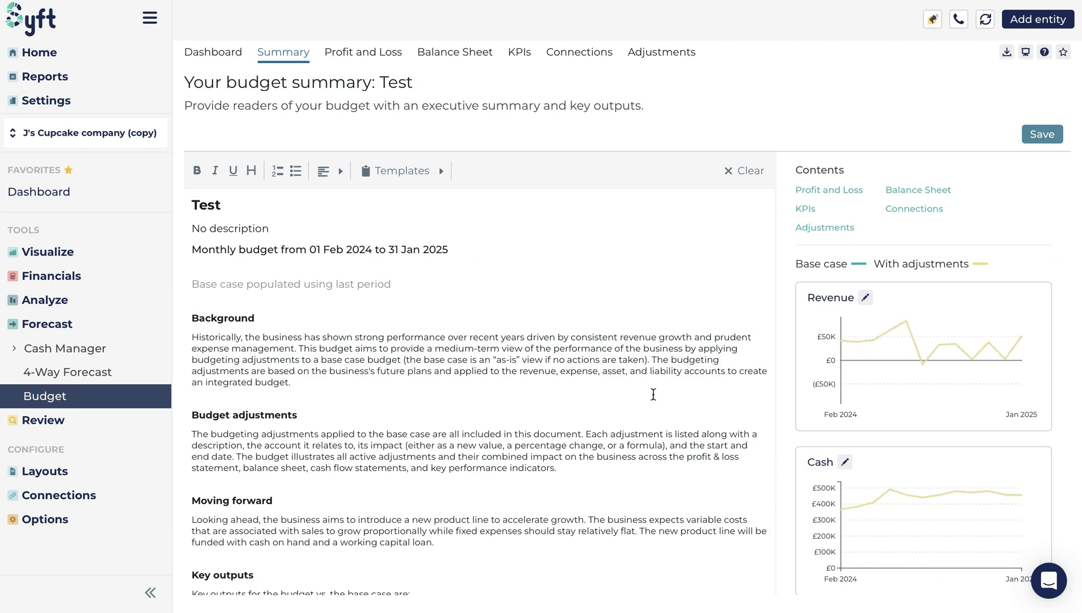
Step: Switch the Test budget to its monthly Profit and Loss view
scroll("down", 3)
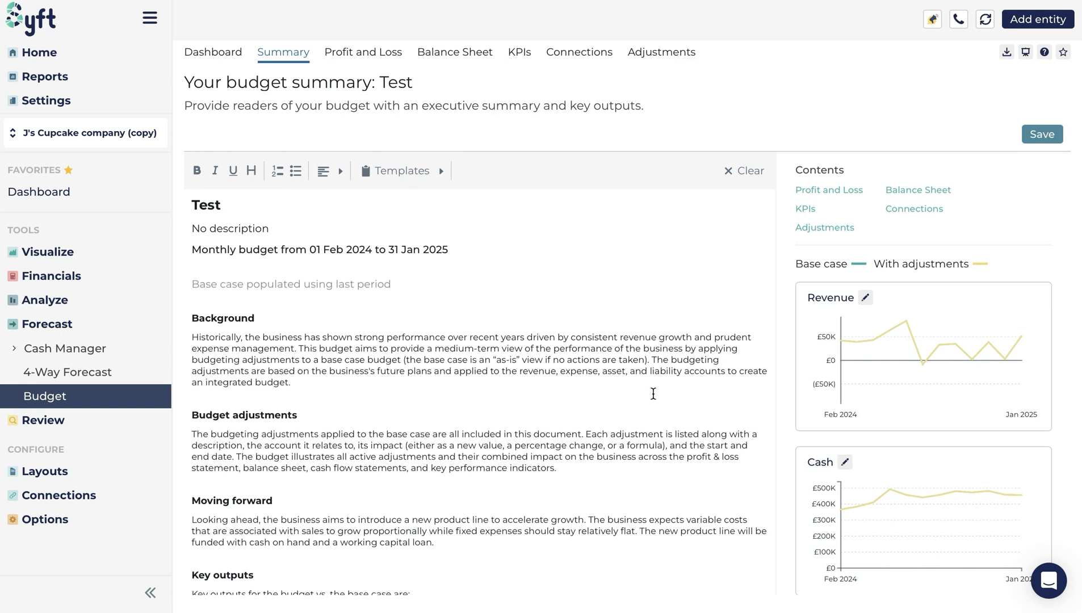
mouse_move(454, 52)
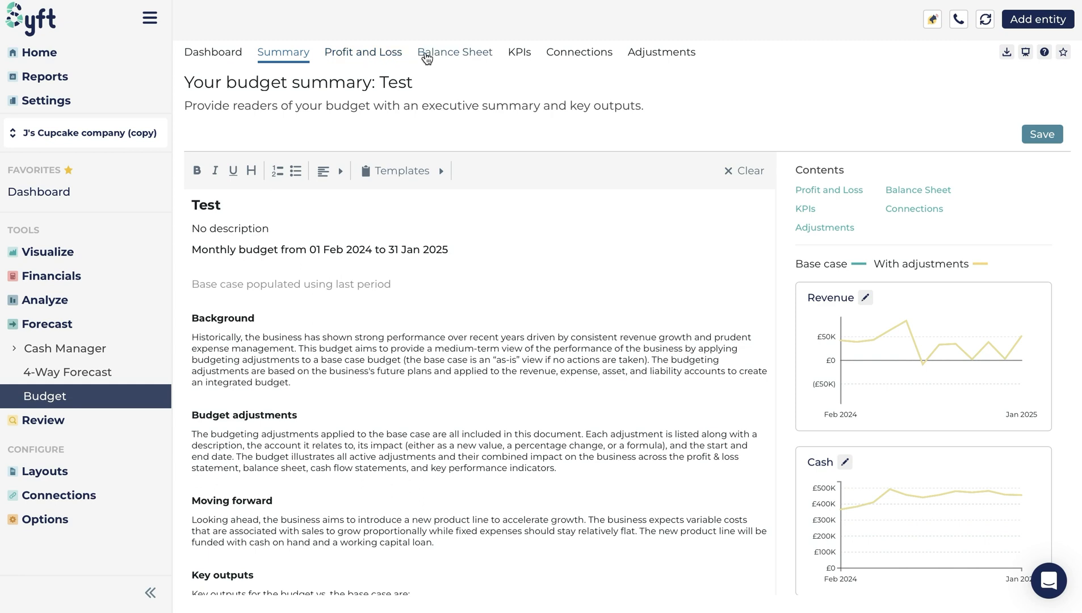
mouse_move(519, 55)
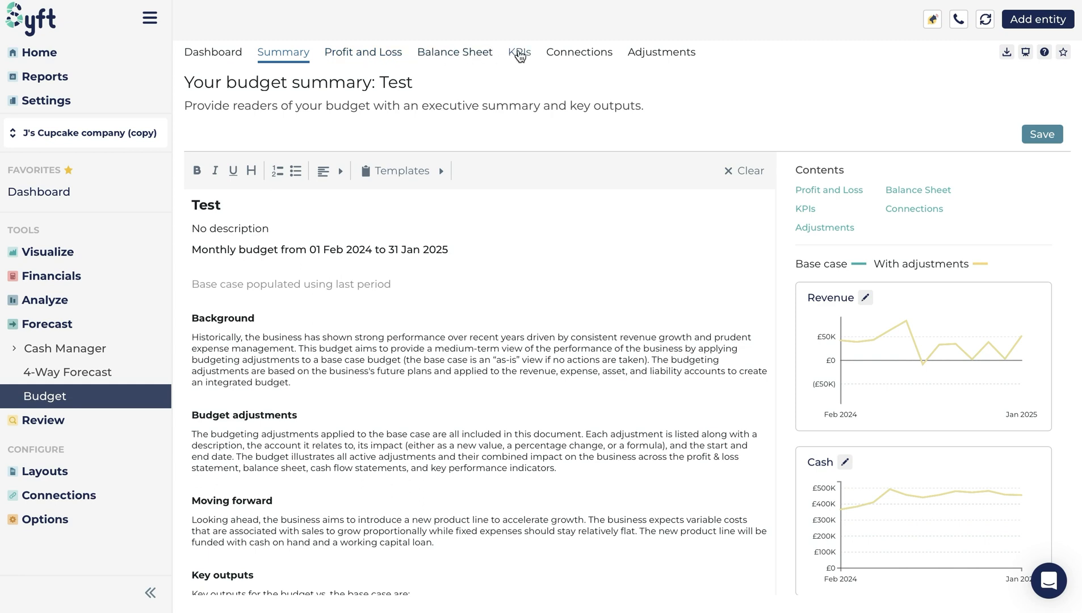
mouse_move(592, 54)
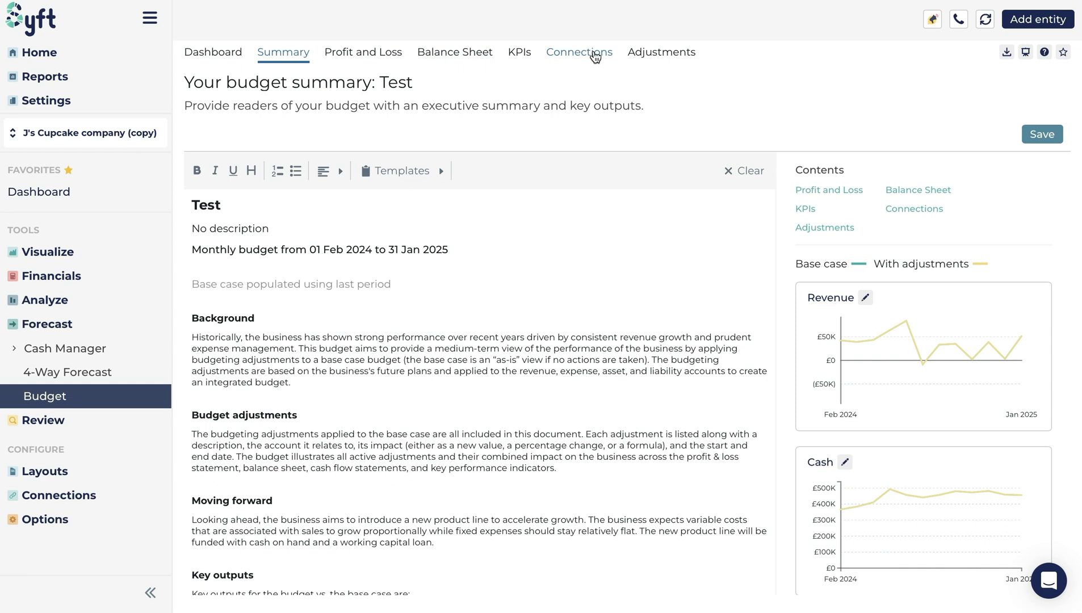
mouse_move(515, 74)
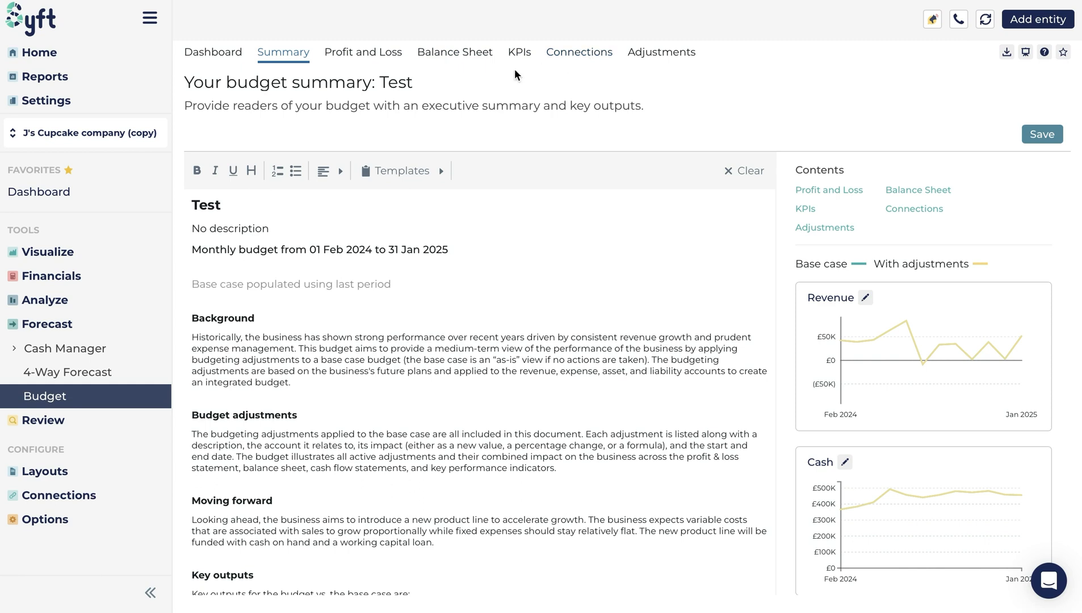
left_click(362, 52)
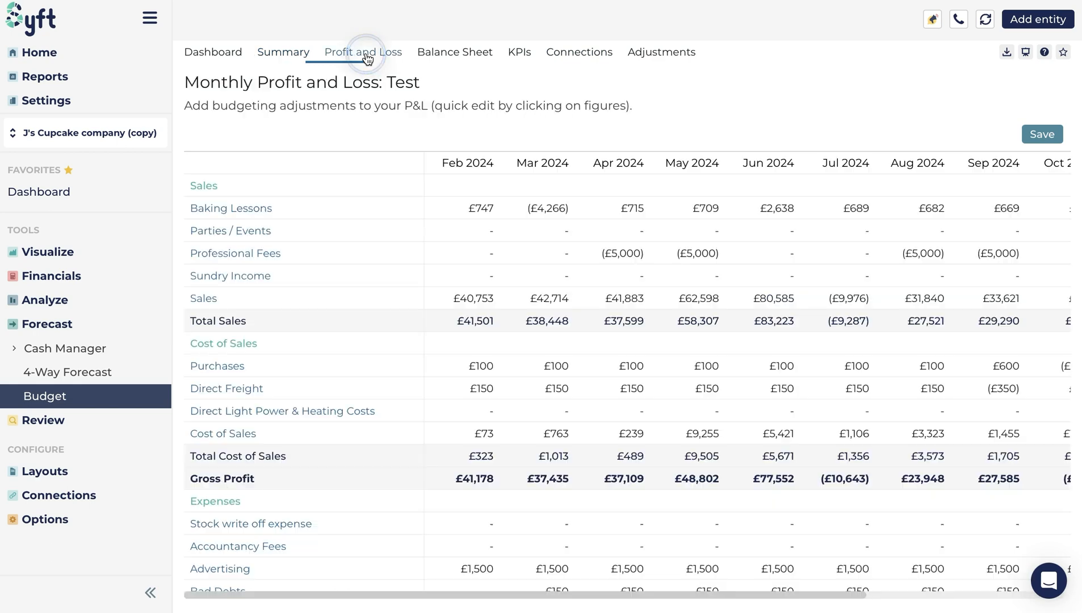
Step: Enable editing of the Profit and Loss and begin a new budget adjustment
left_click(362, 51)
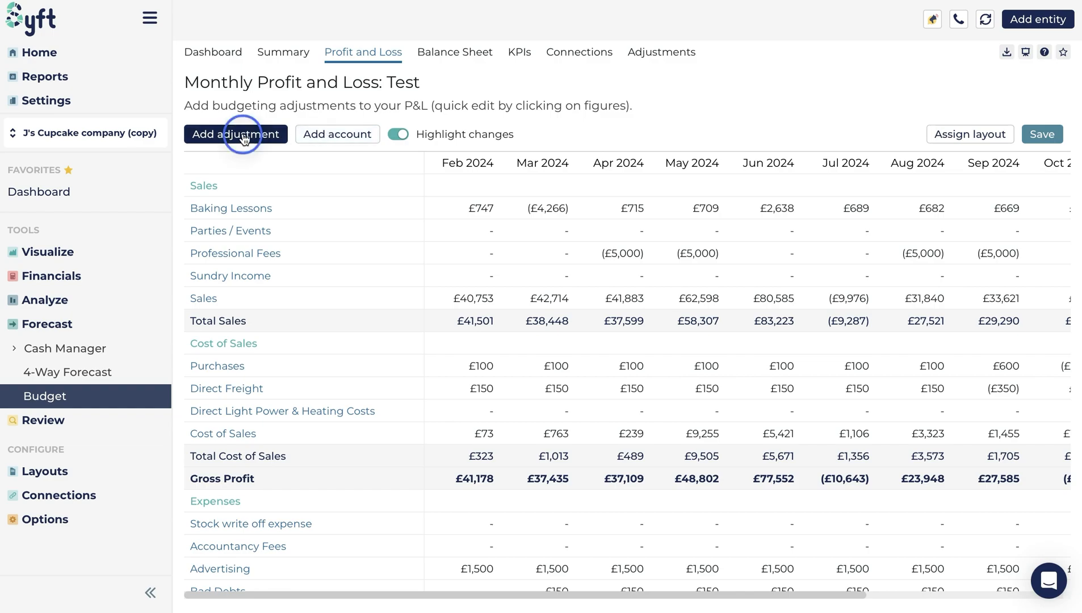
left_click(236, 134)
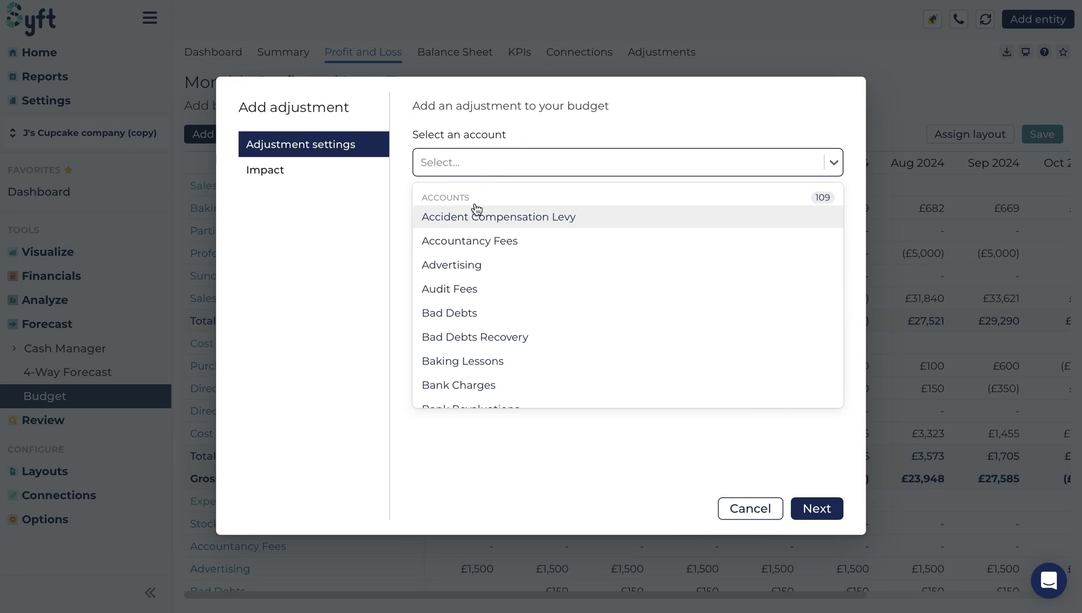
Step: Adjust Accident Compensation Levy to £90 per month and save
left_click(497, 216)
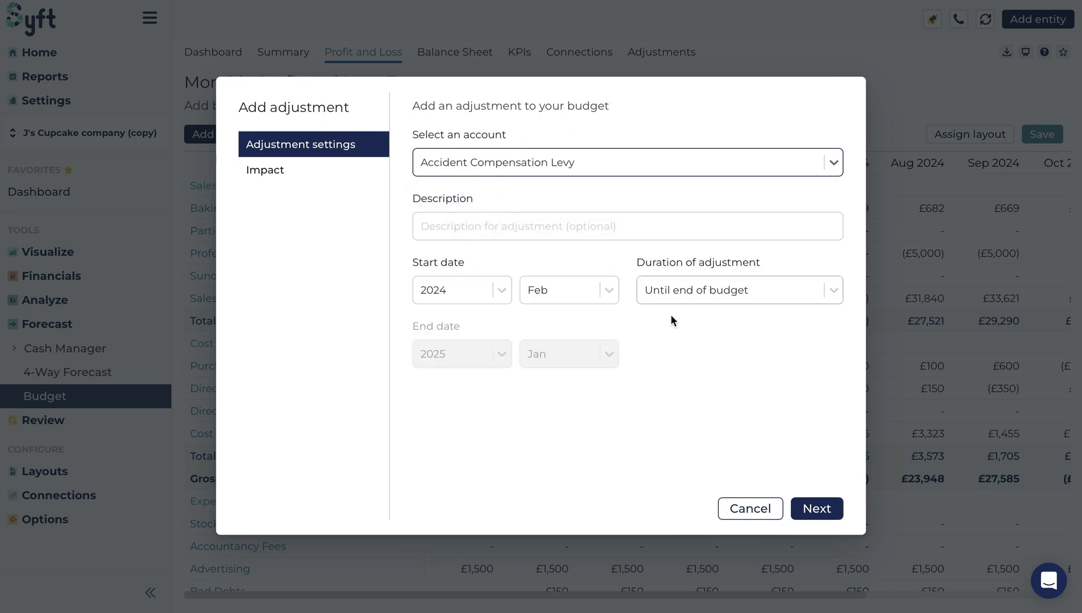
left_click(815, 509)
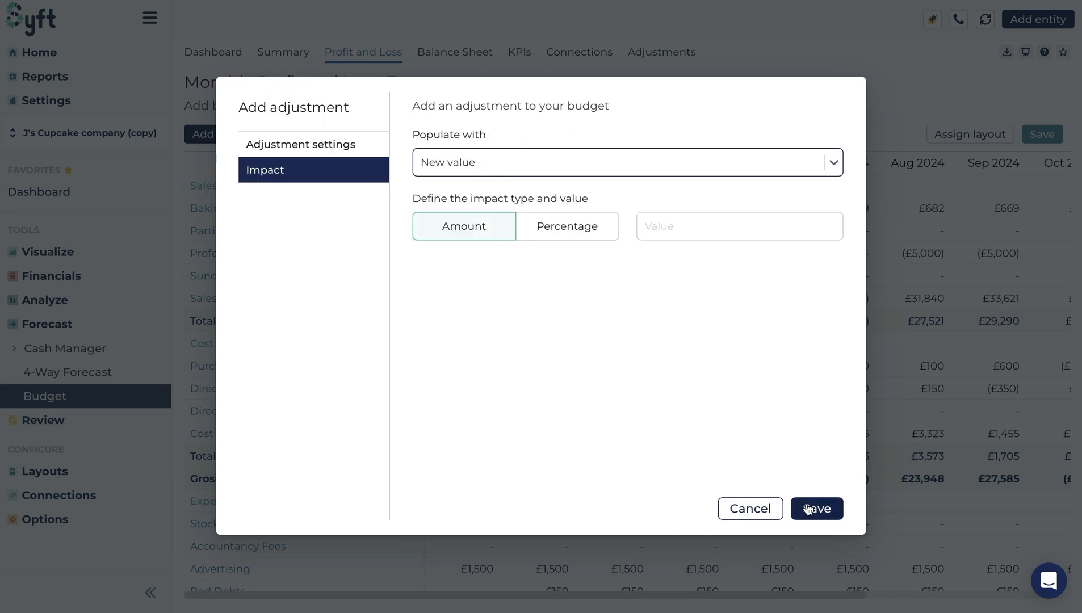
mouse_move(641, 181)
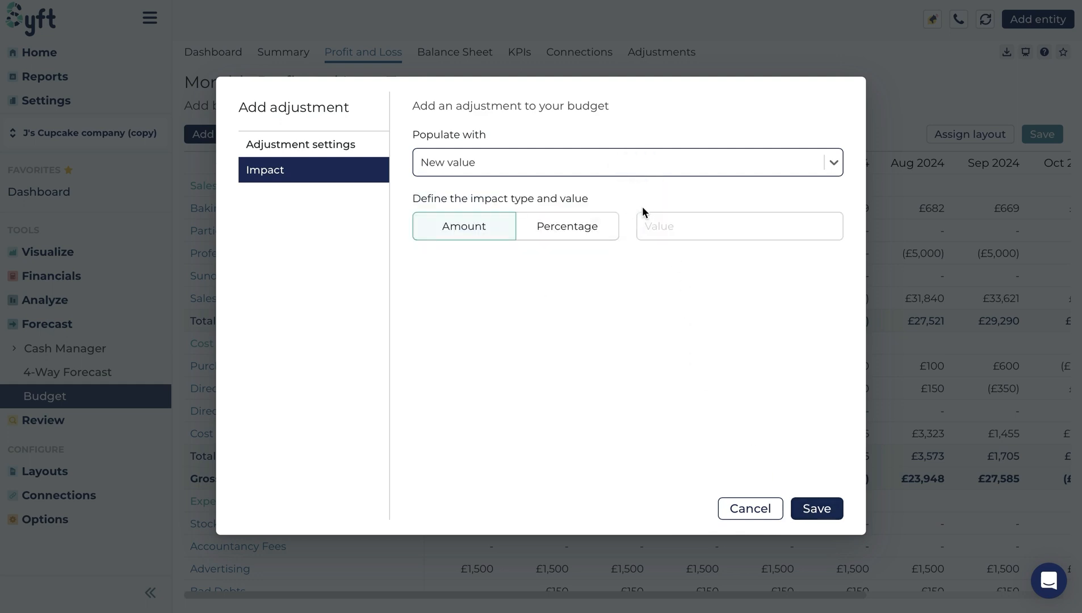
type("90")
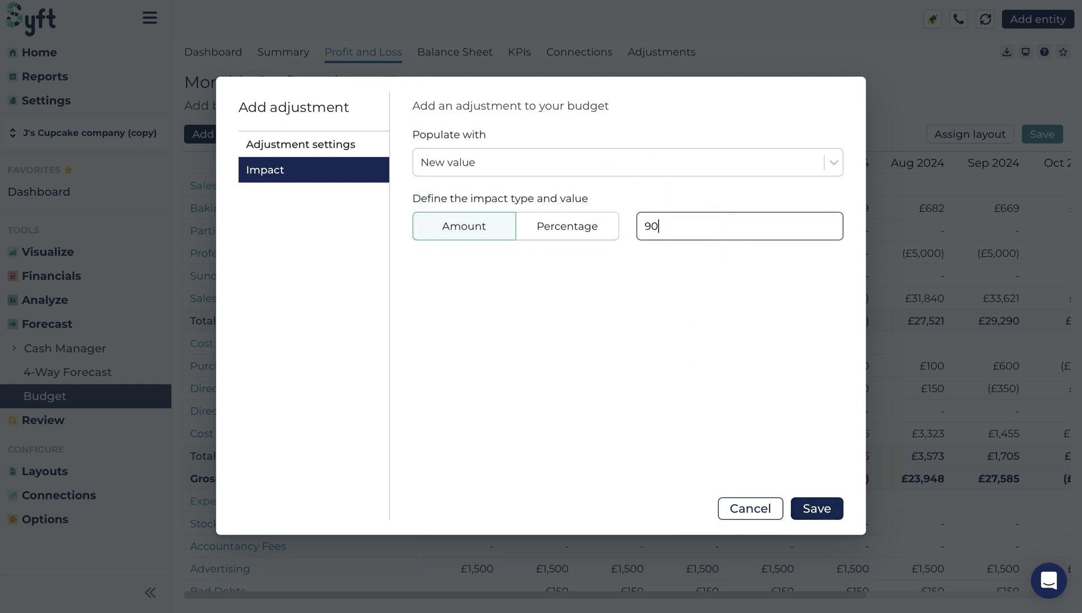
mouse_move(797, 432)
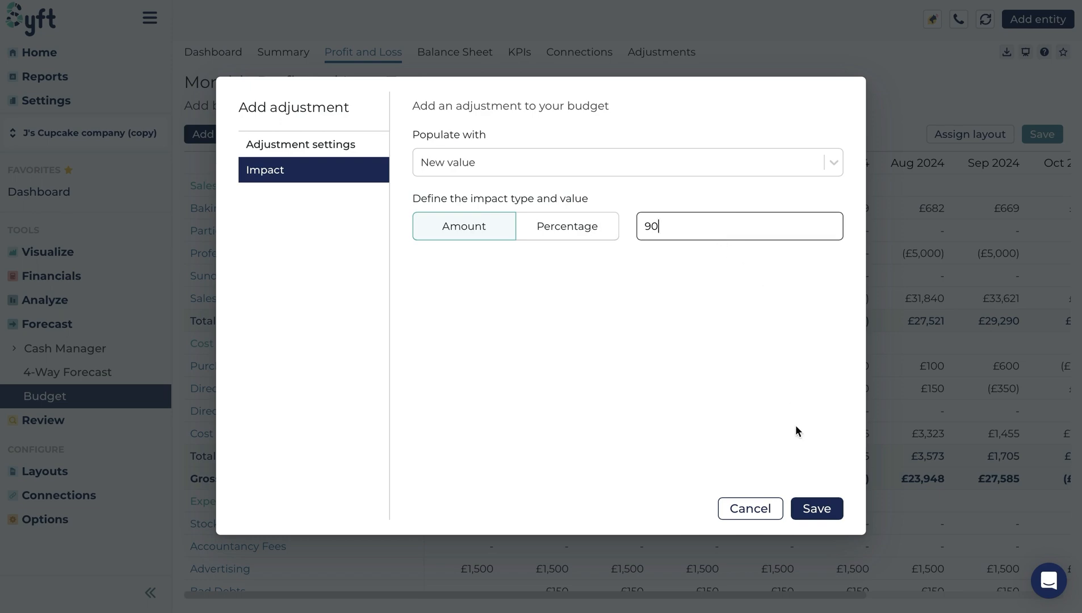
left_click(816, 508)
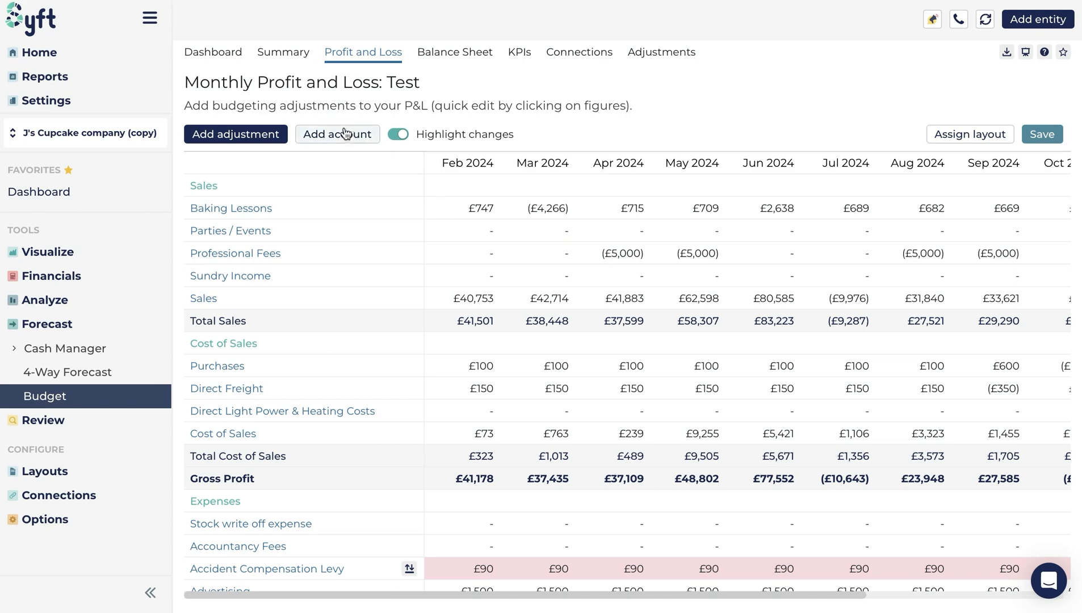
Step: Add account 'Test' with destination Sales and Revenue COA classification
left_click(336, 134)
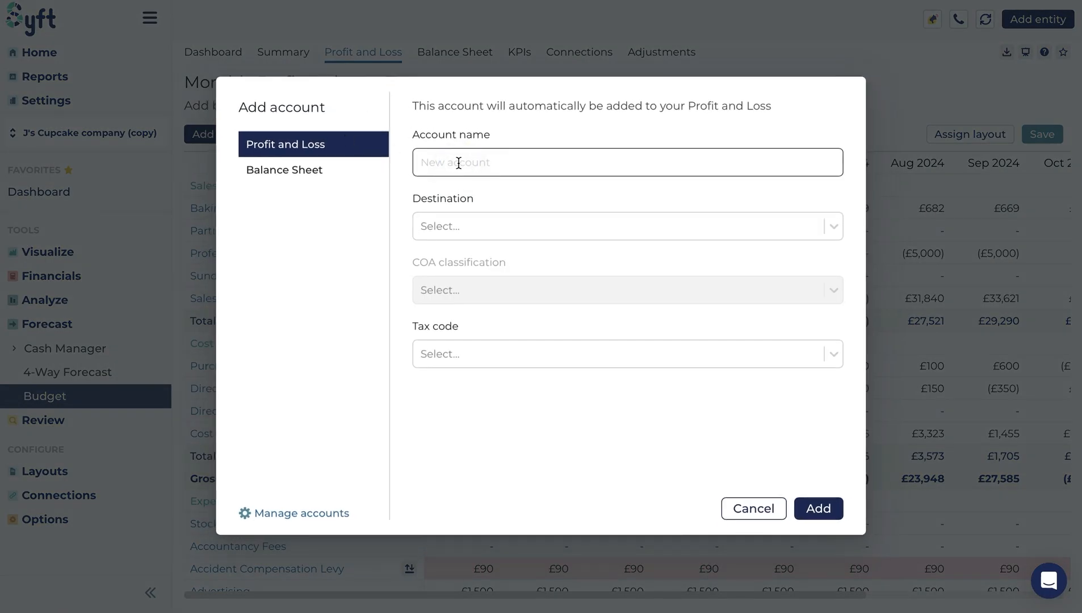
type("Test")
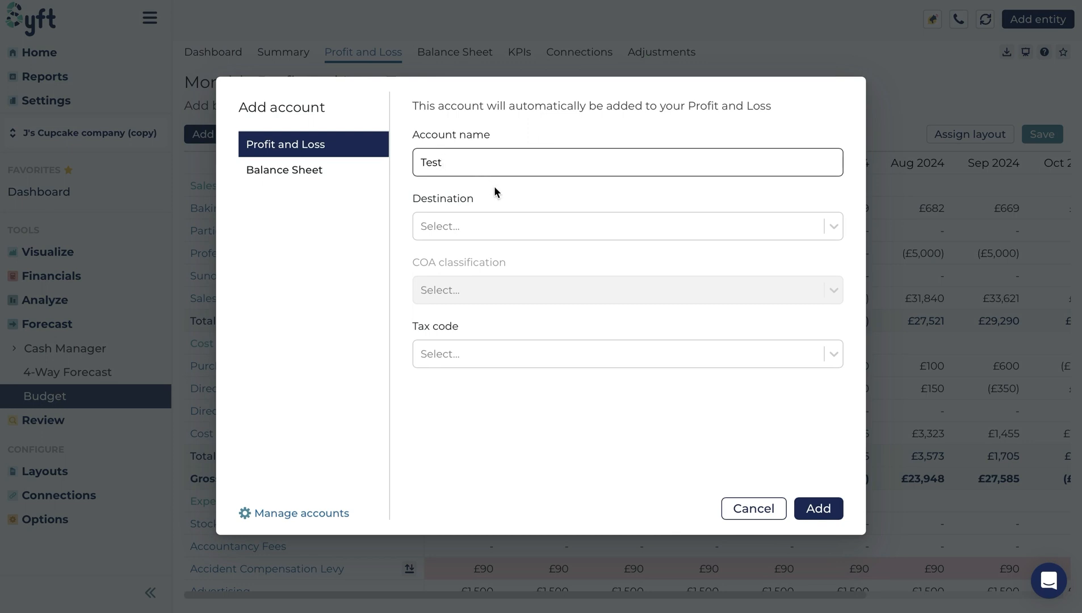
left_click(624, 226)
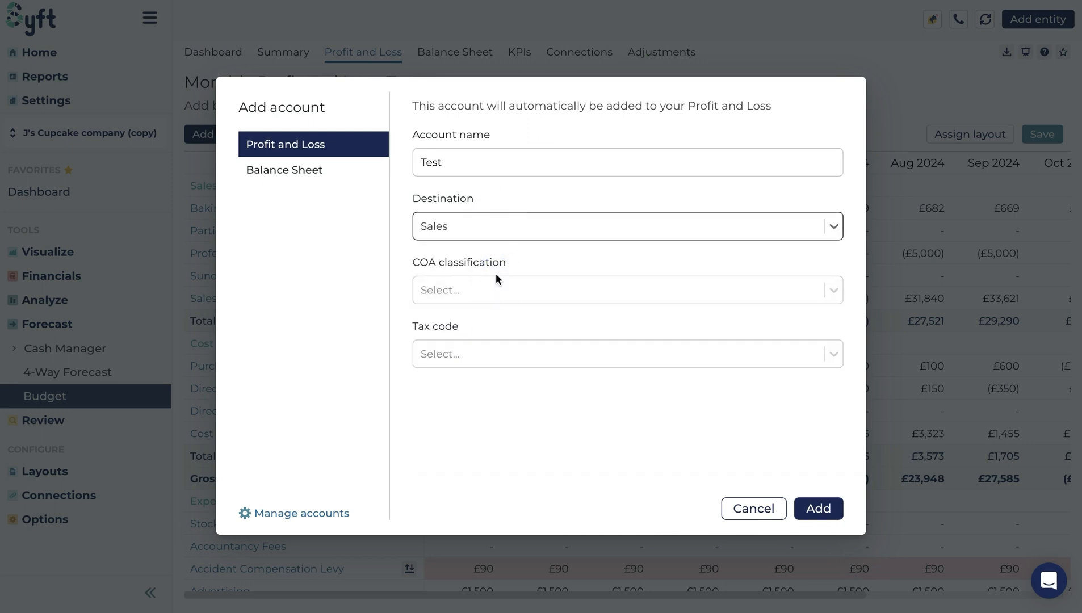
mouse_move(503, 275)
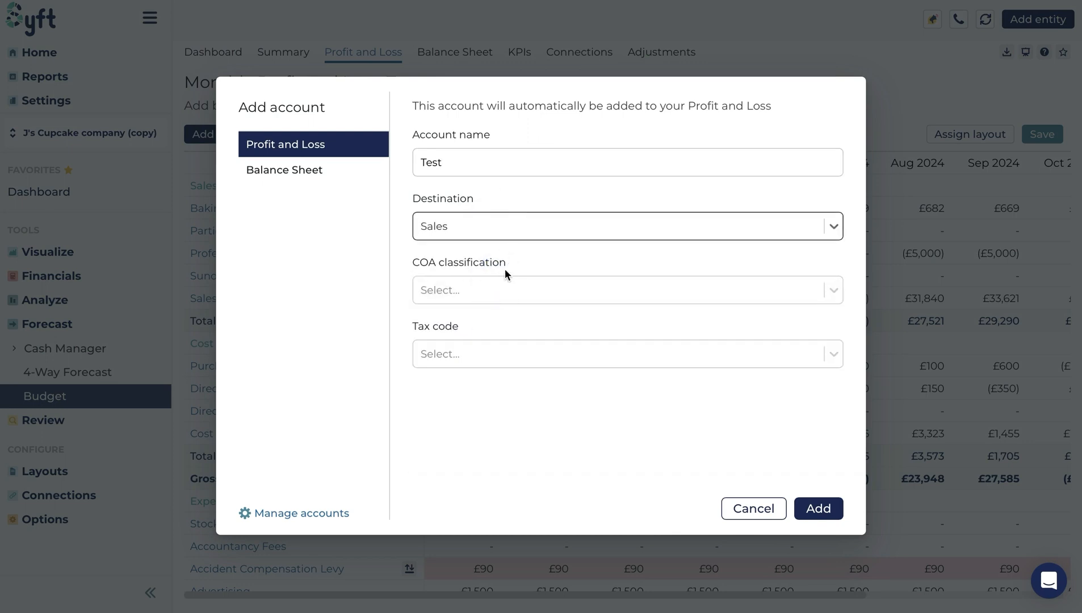
left_click(625, 290)
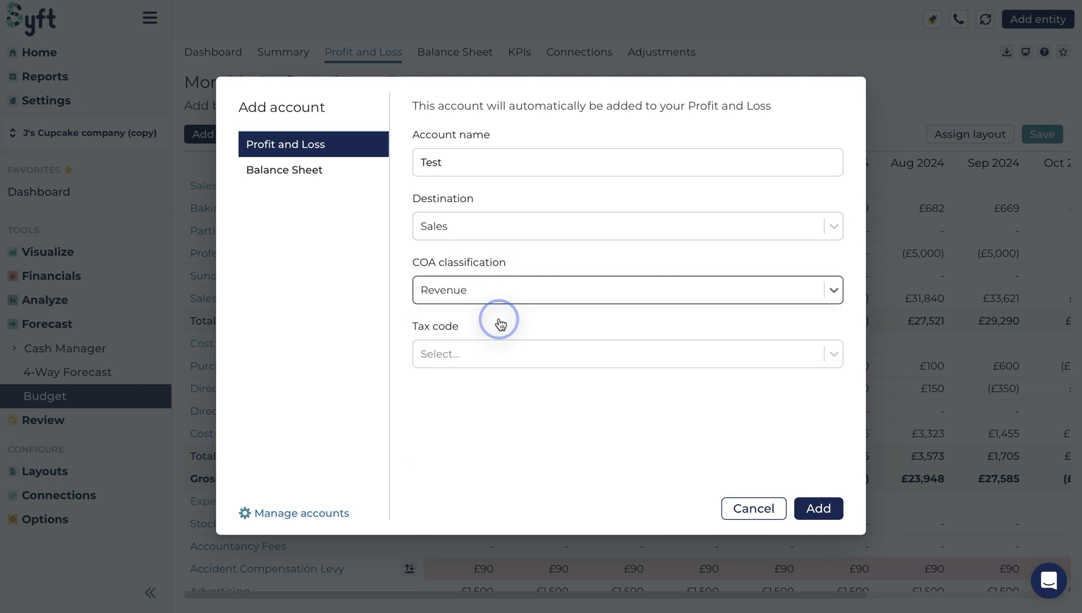
mouse_move(656, 390)
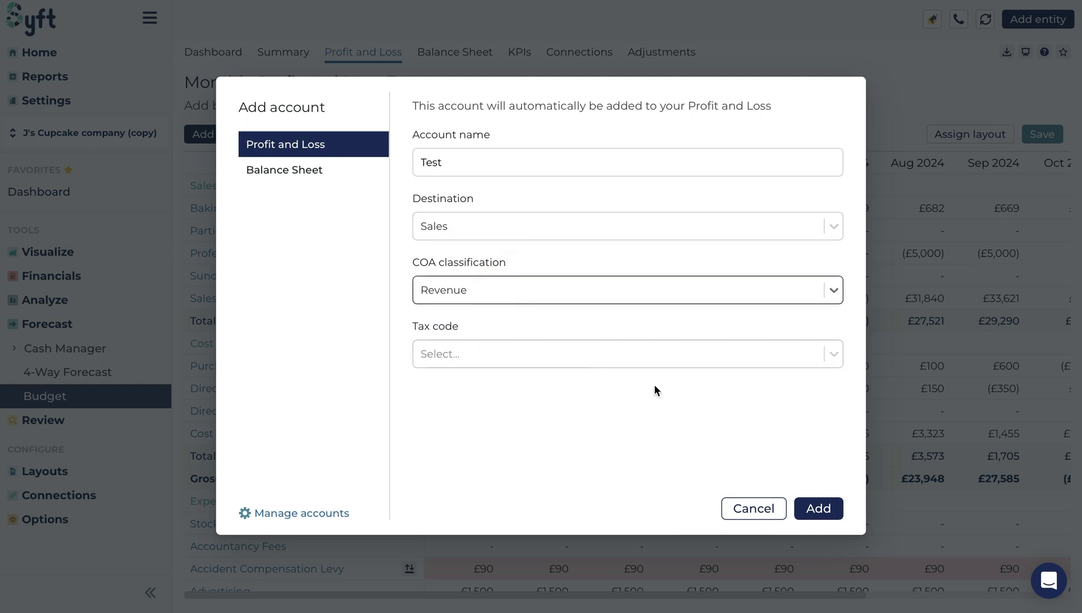
left_click(818, 508)
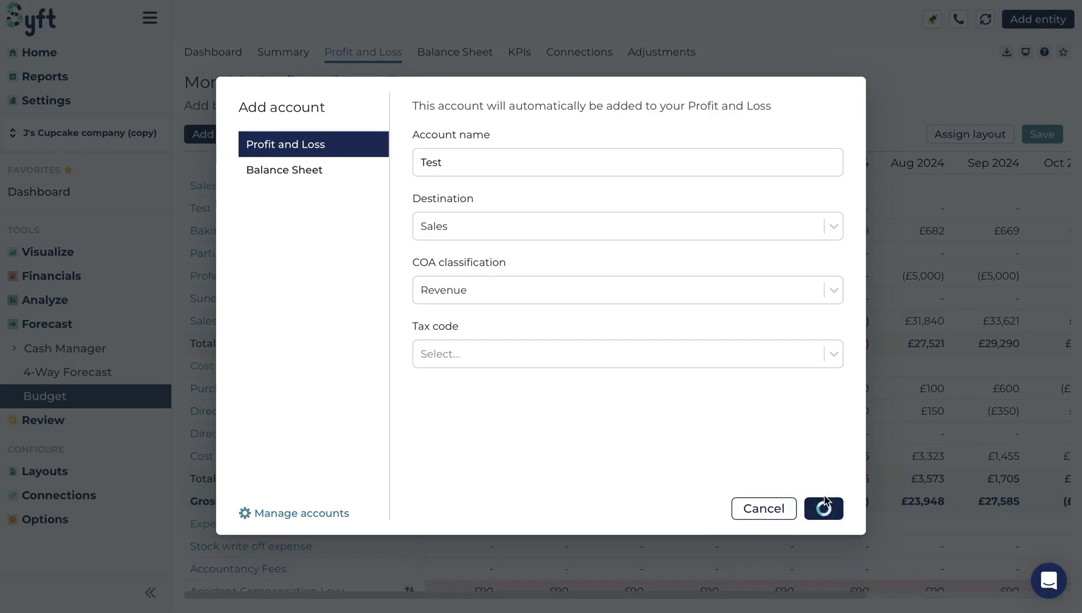
left_click(823, 508)
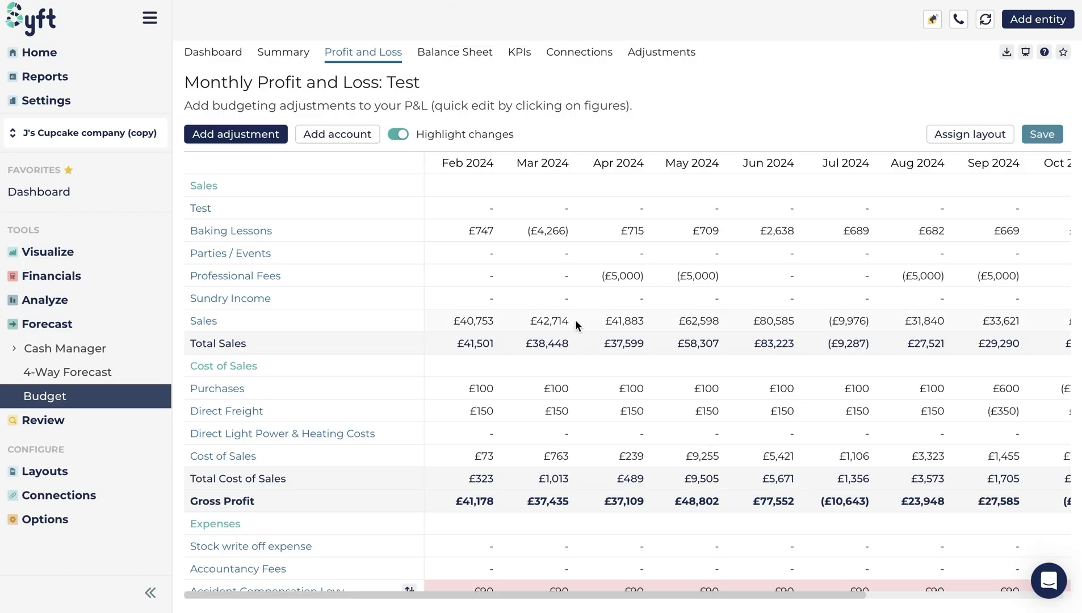